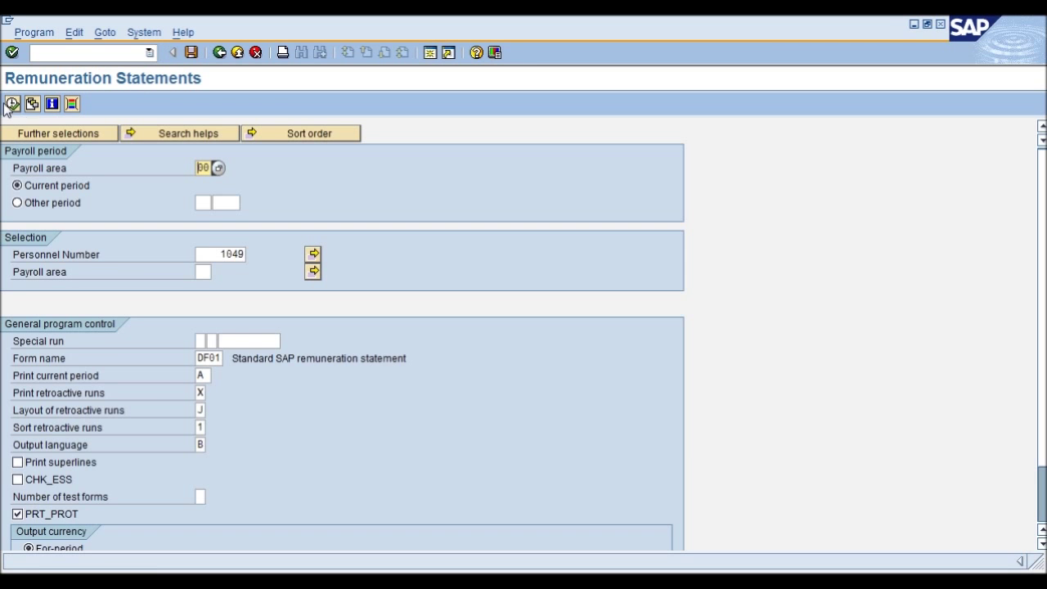
- Run the remuneration statement report for personnel number 1049, December 2002
left_click(11, 103)
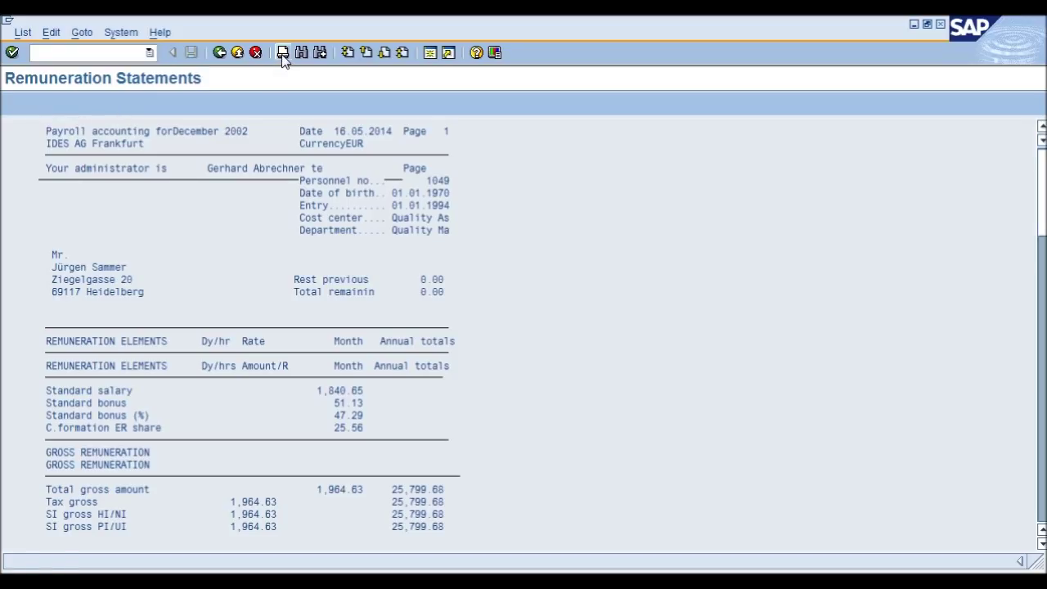
- Print the statement to output device ST01, sending it to the SAP spooler only
left_click(283, 53)
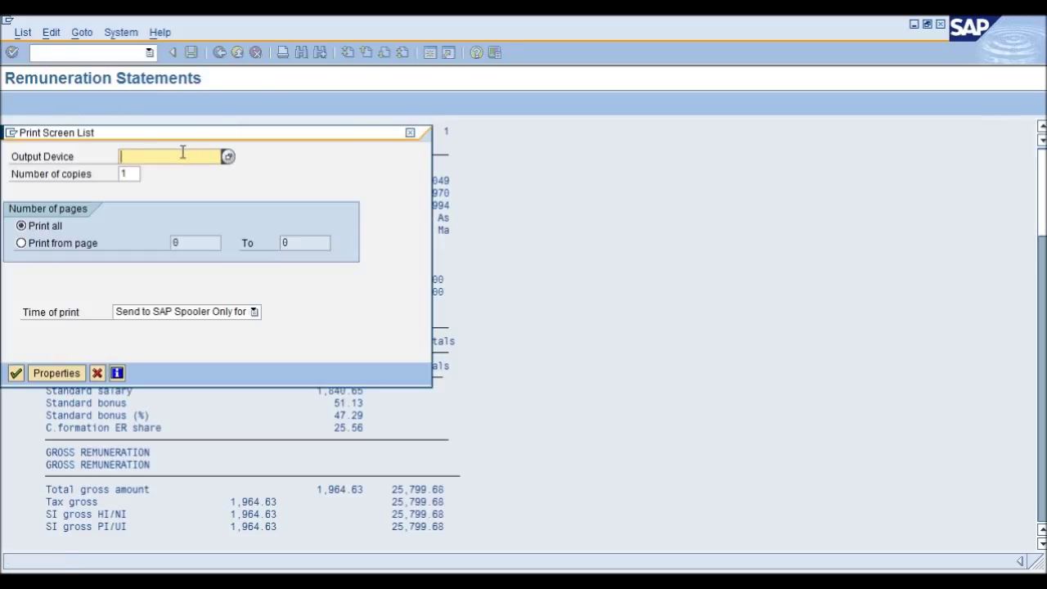
type("st")
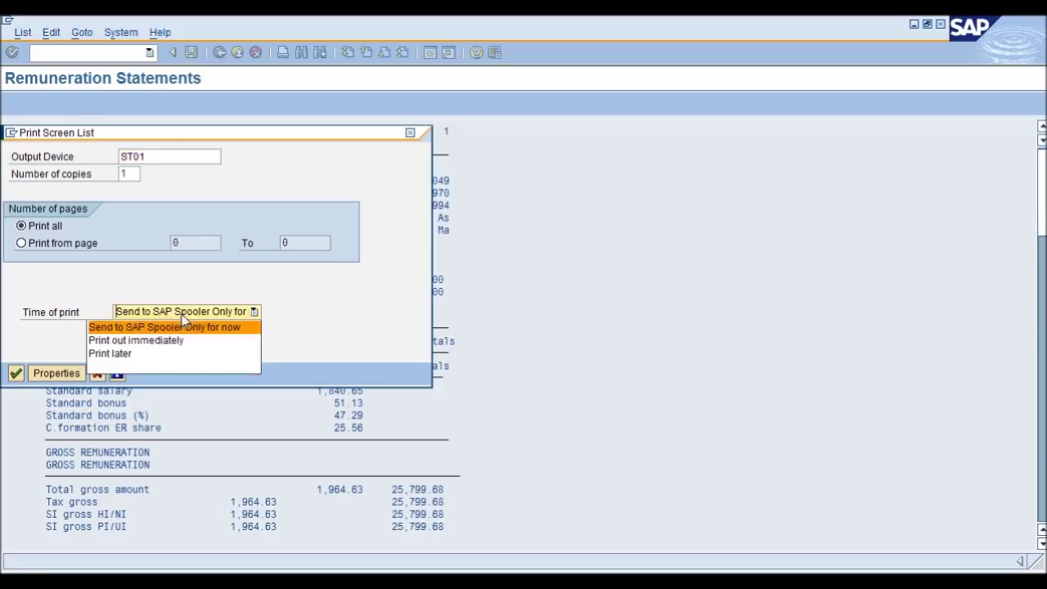
left_click(164, 326)
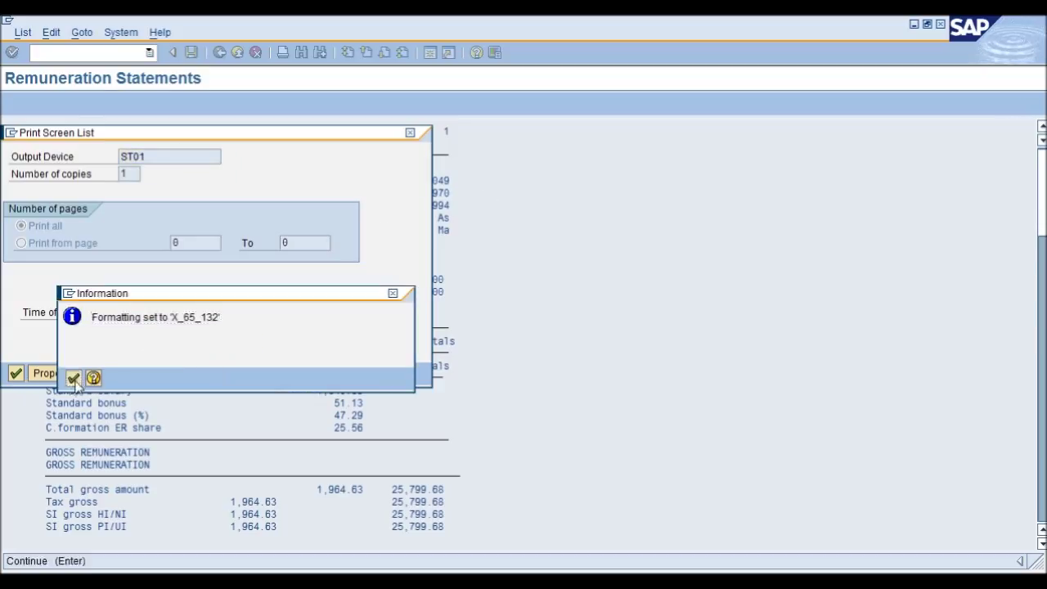
left_click(72, 377)
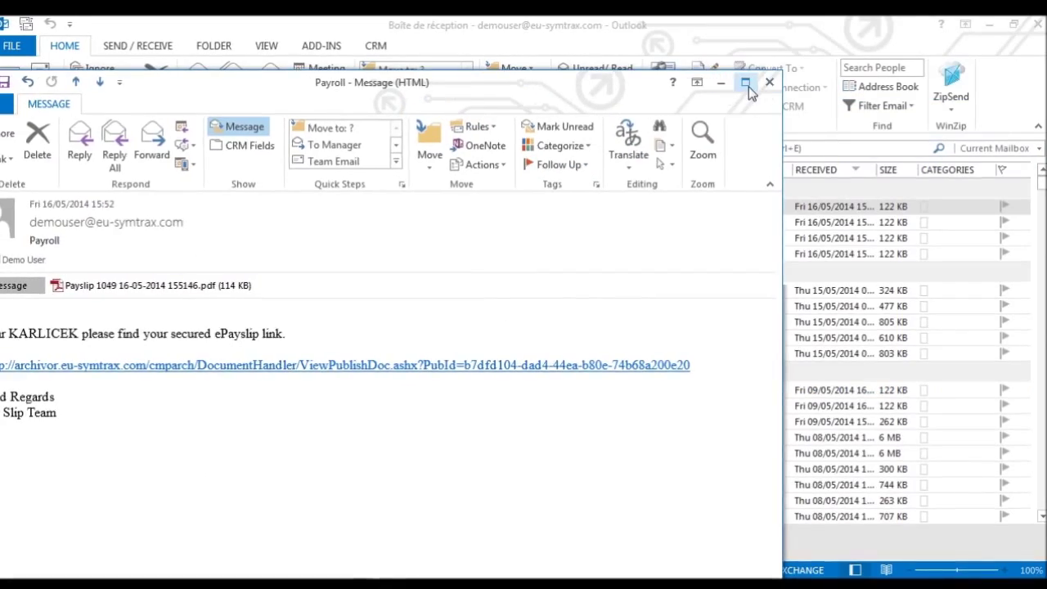
- Maximize the Payroll email window
left_click(746, 81)
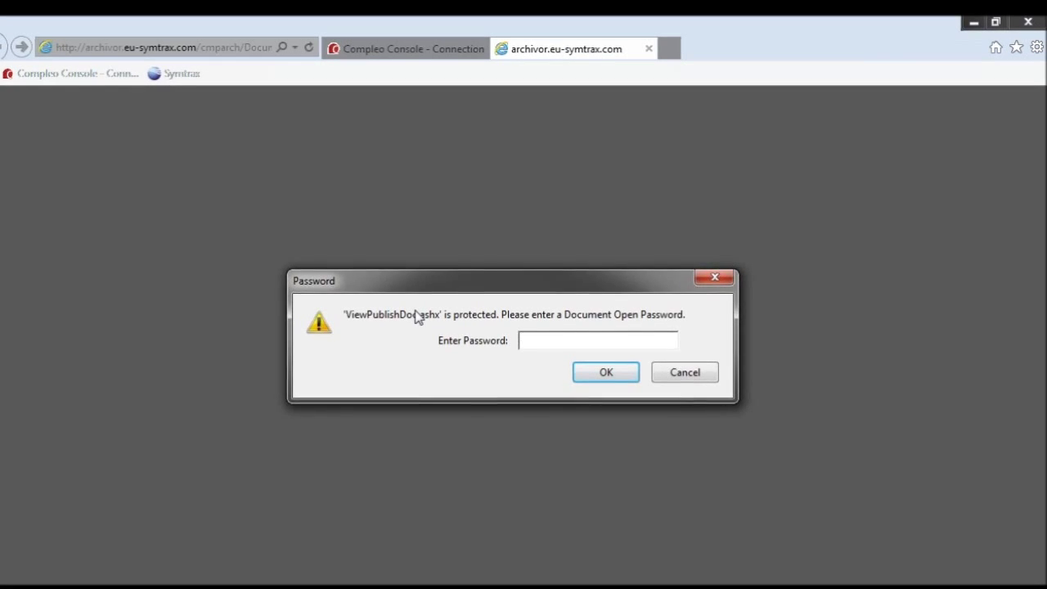
- Enter the document open password, then scroll through the December 2002 payslip PDF
type("**")
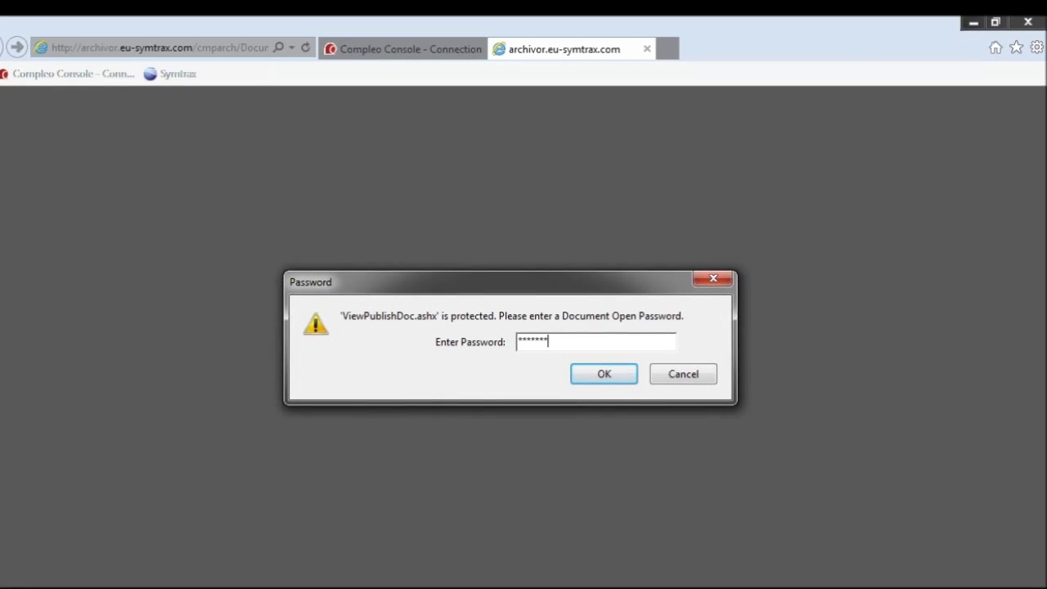
left_click(604, 374)
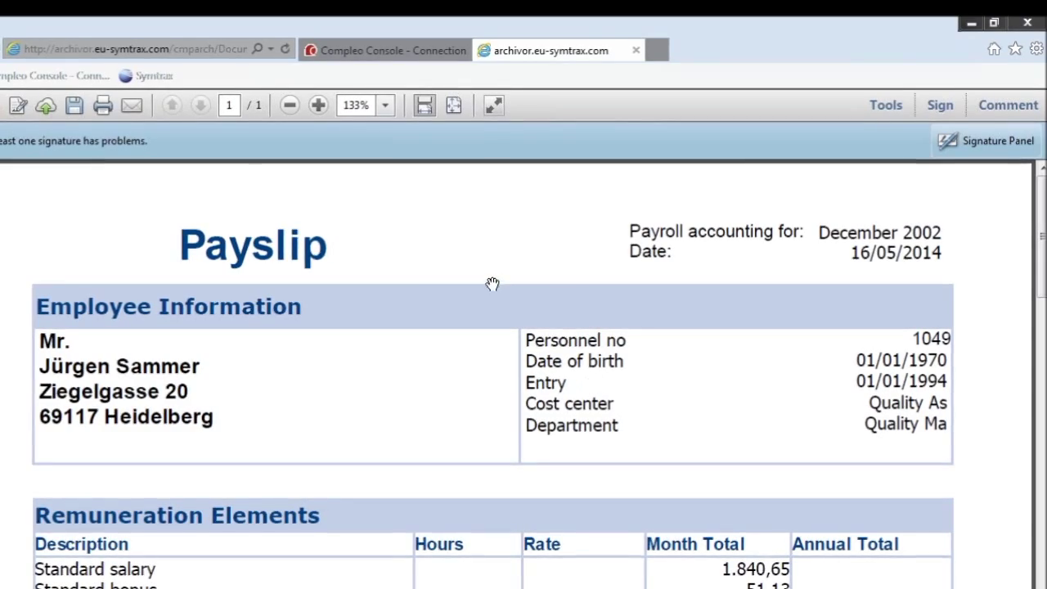
scroll("down", 3)
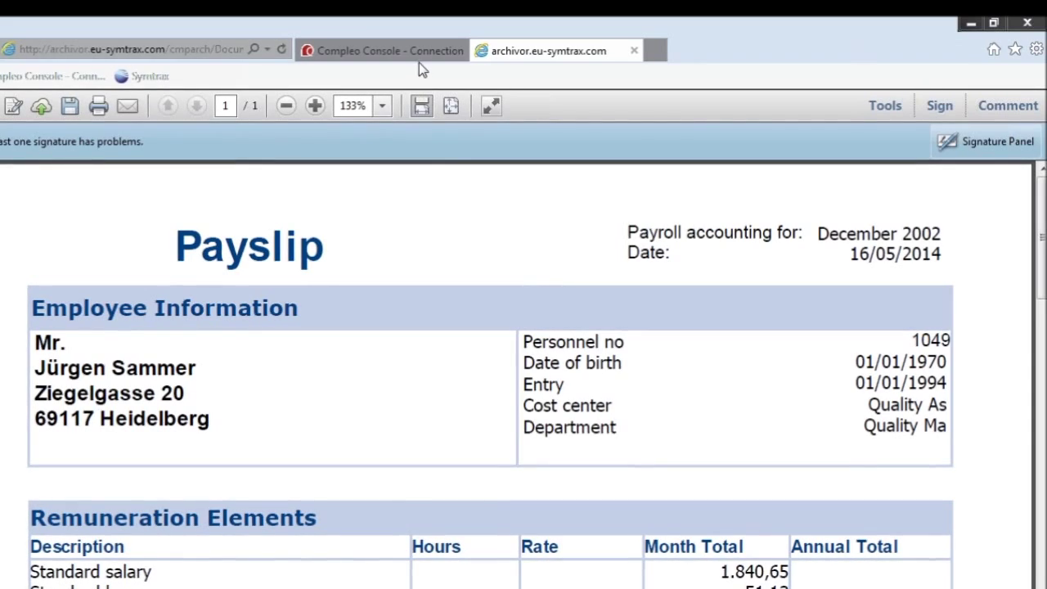
- Log in to Compleo Console from its tab with the user name and password
left_click(380, 50)
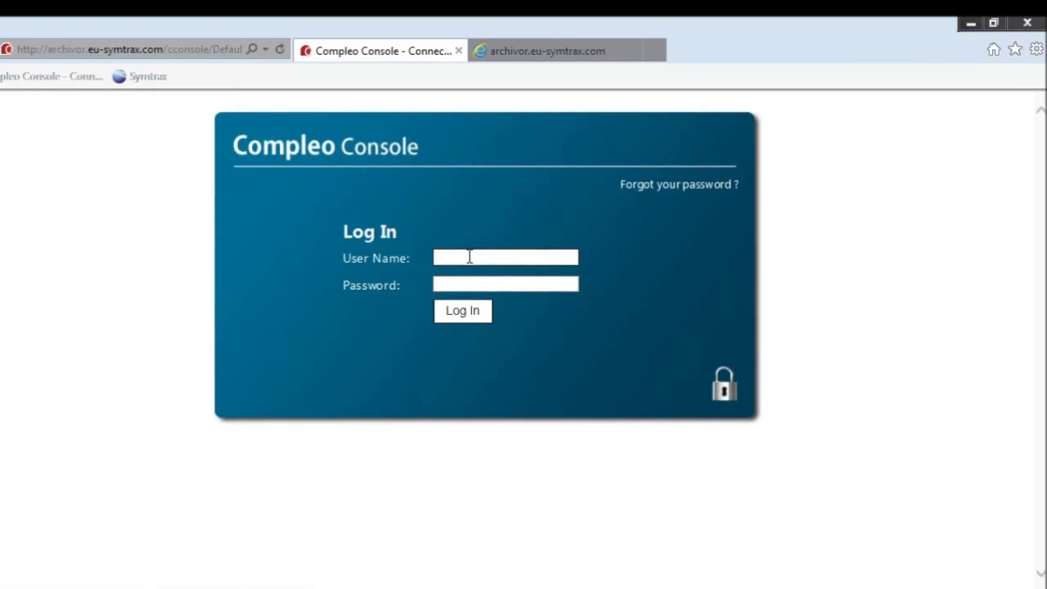
type("k")
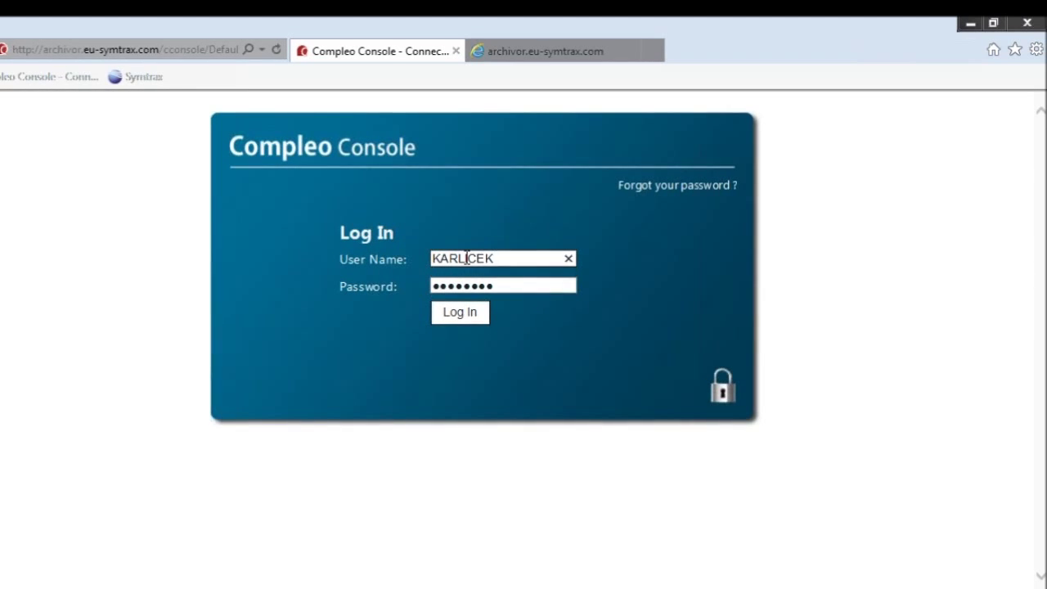
left_click(459, 313)
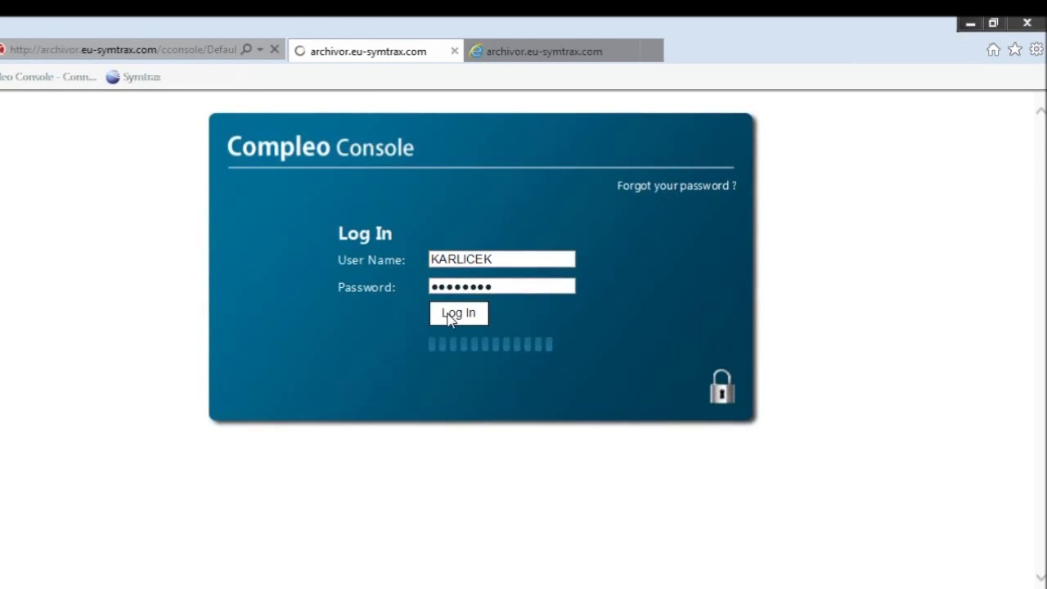
left_click(457, 314)
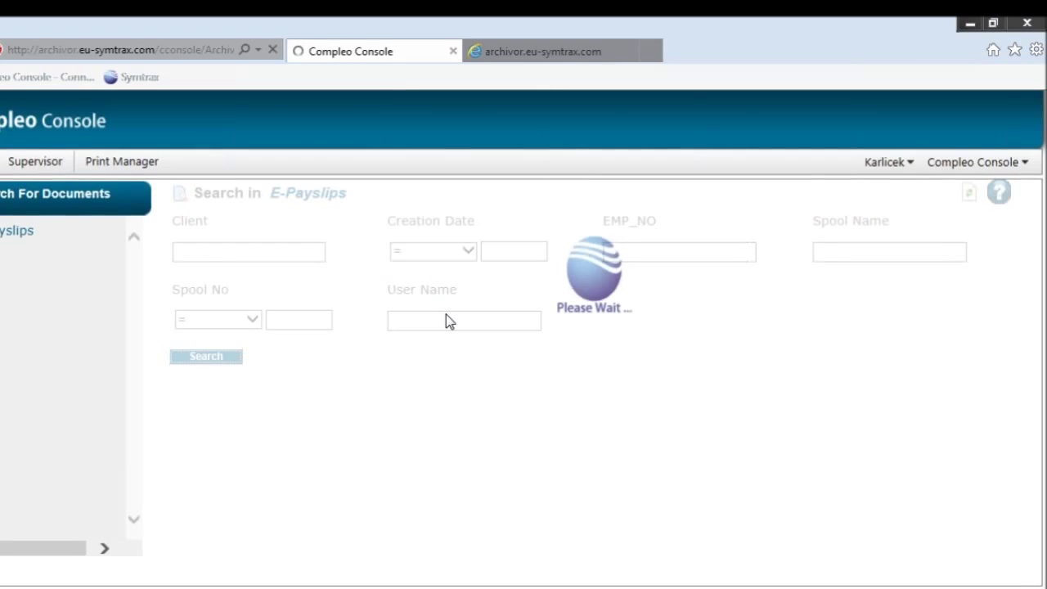
- Search E-Payslips with empty criteria to list all 66 archived documents
left_click(205, 355)
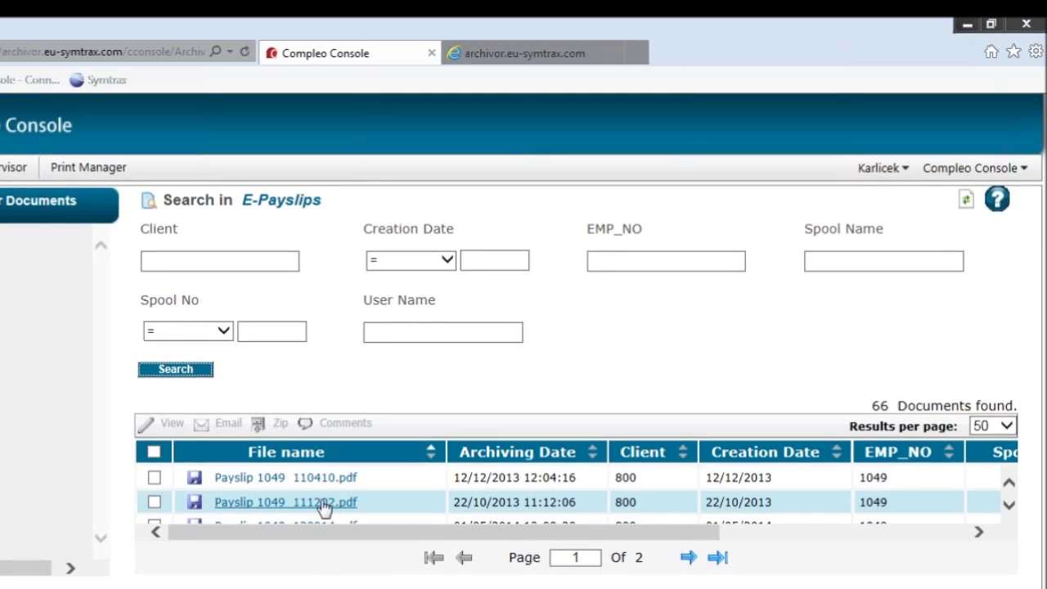
- Open the 12/12/2013 Payslip 1049 from the results and enter its document password
left_click(285, 502)
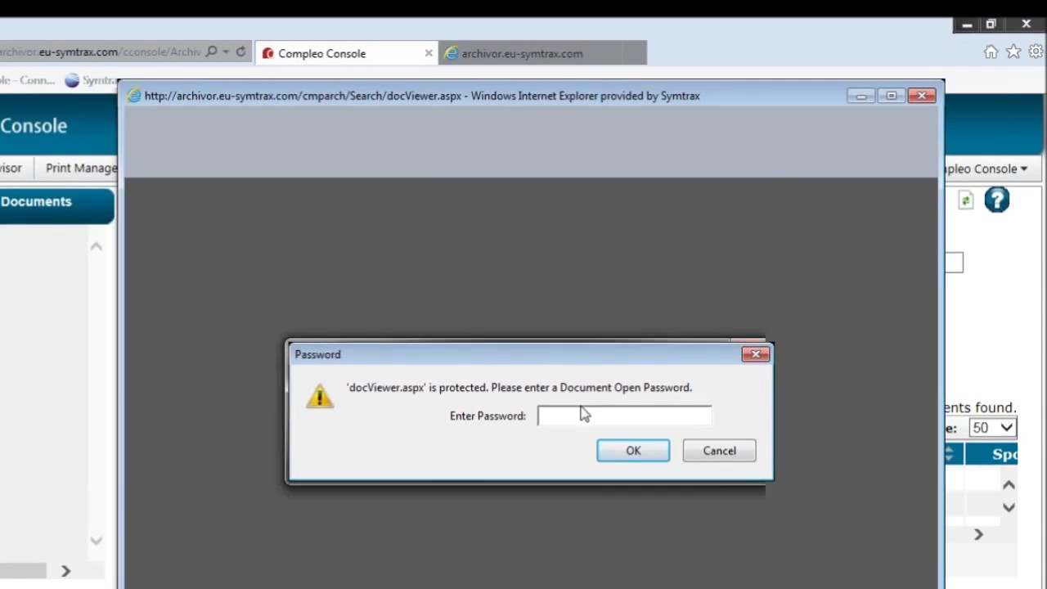
type("***")
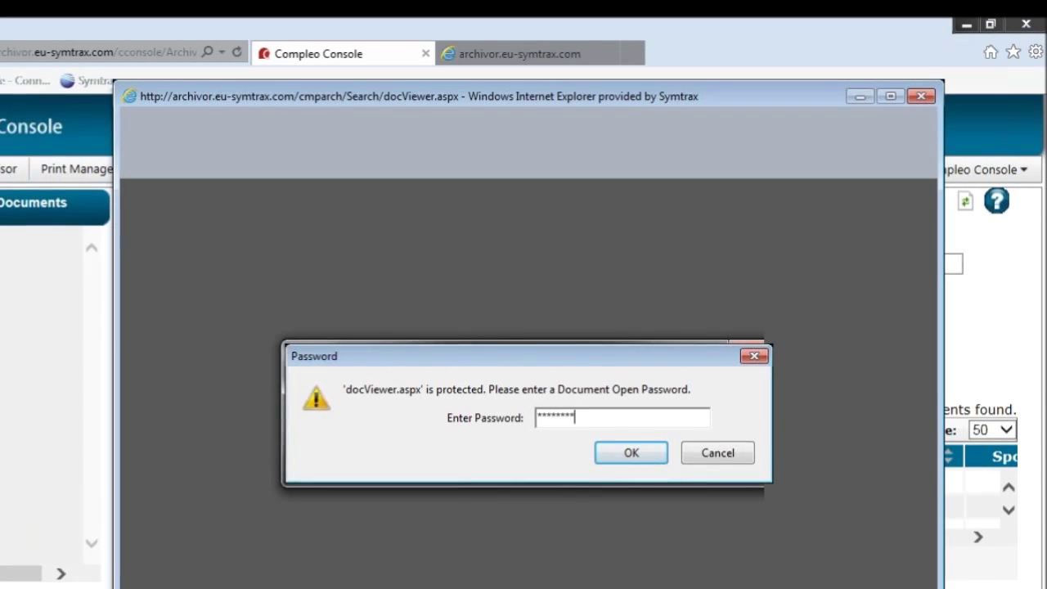
left_click(631, 453)
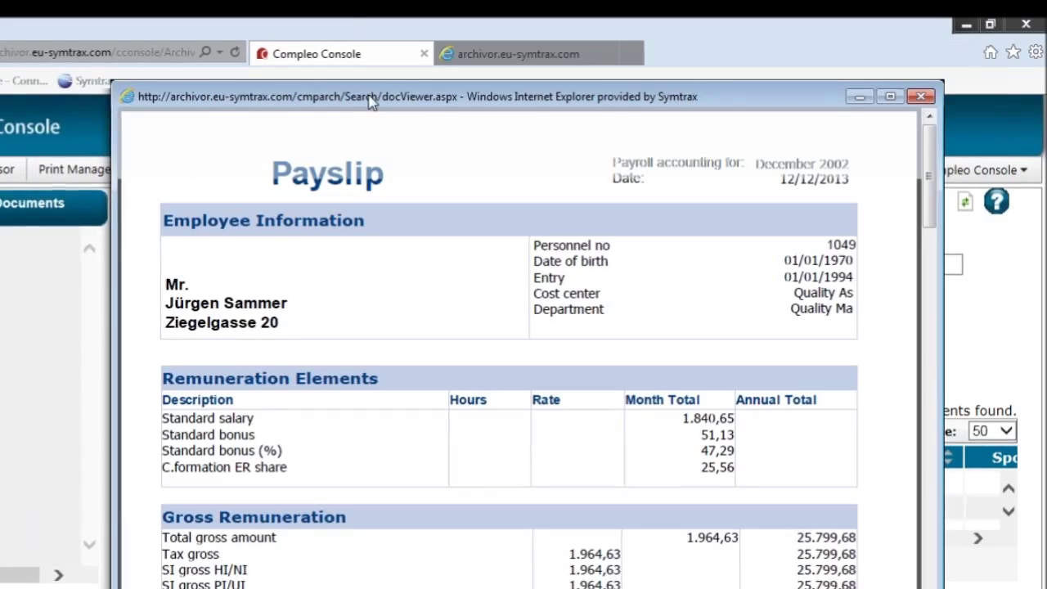